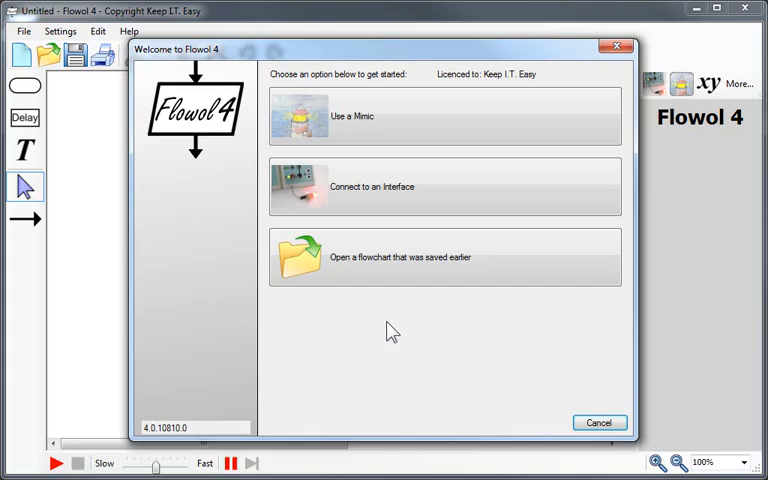
pyautogui.moveTo(268, 64)
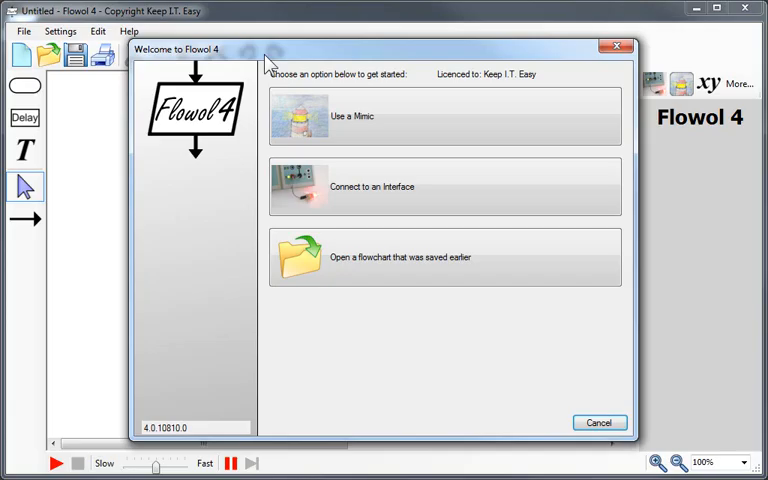
pyautogui.moveTo(432, 86)
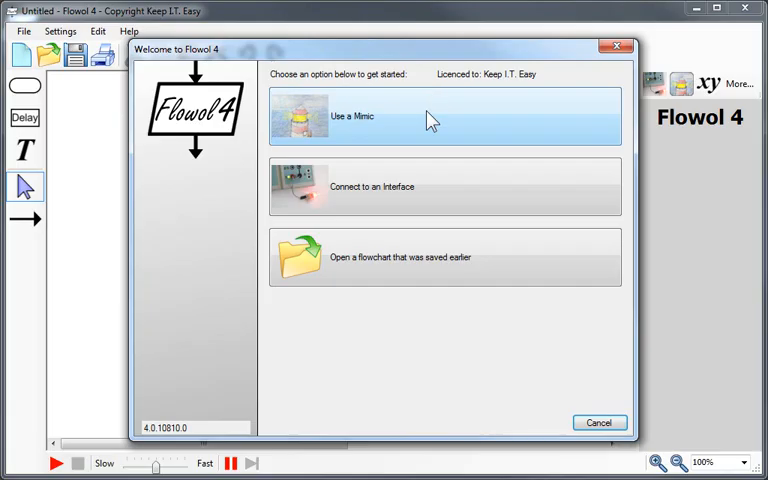
pyautogui.moveTo(410, 216)
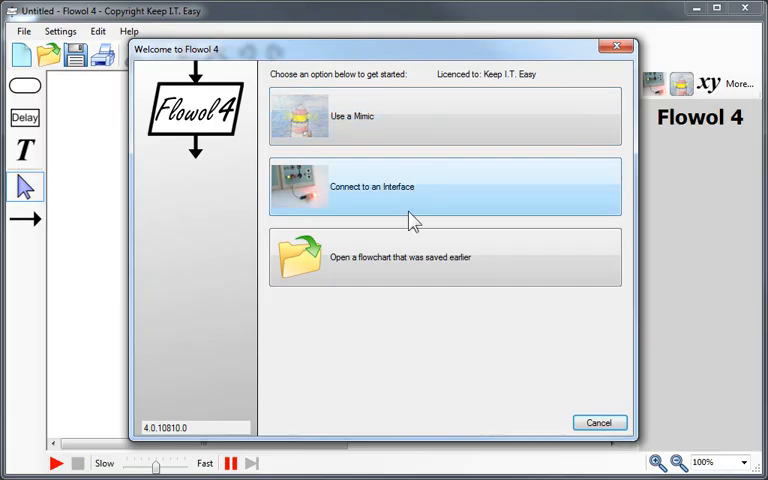
pyautogui.moveTo(408, 264)
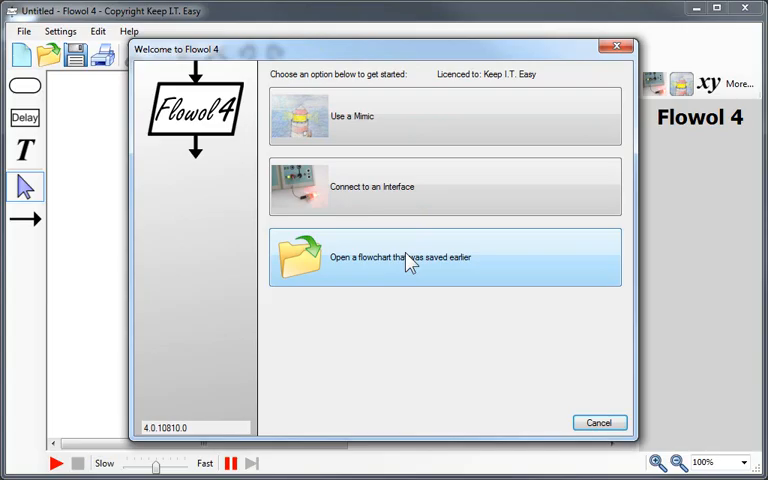
pyautogui.moveTo(378, 118)
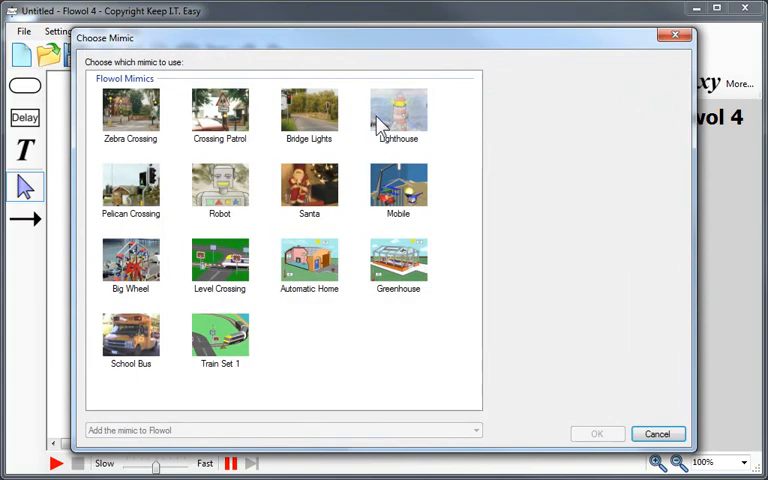
pyautogui.moveTo(344, 204)
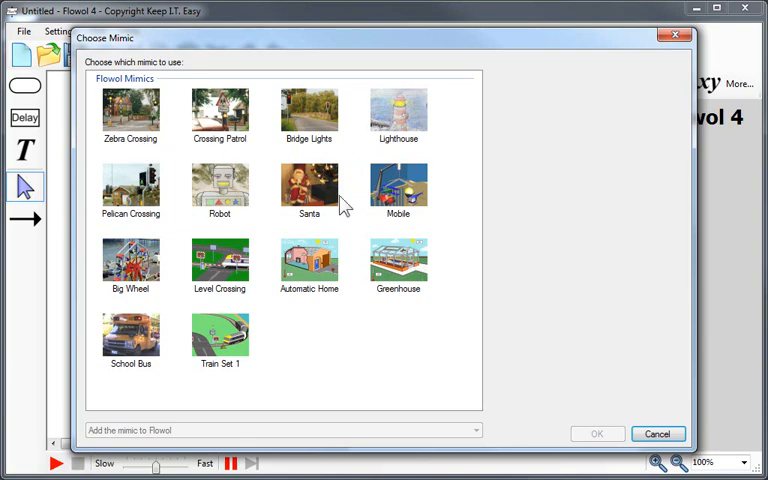
pyautogui.moveTo(282, 352)
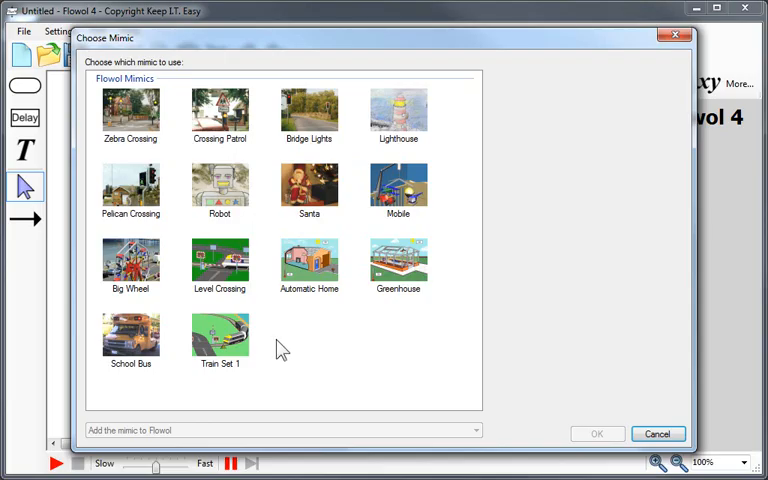
# Choose the Zebra Crossing mimic from the gallery for the new flowchart.
pyautogui.click(130, 110)
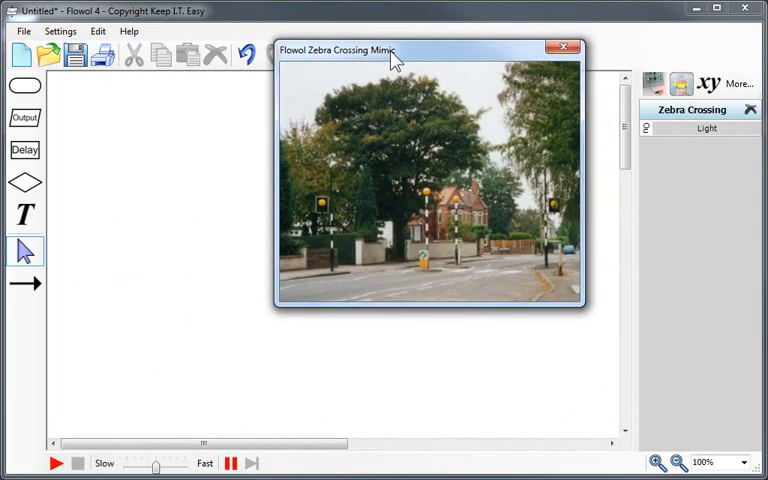
# Enlarge the Zebra Crossing mimic, show its output labels and pick the Light output.
pyautogui.moveTo(584, 308); pyautogui.dragTo(668, 378)
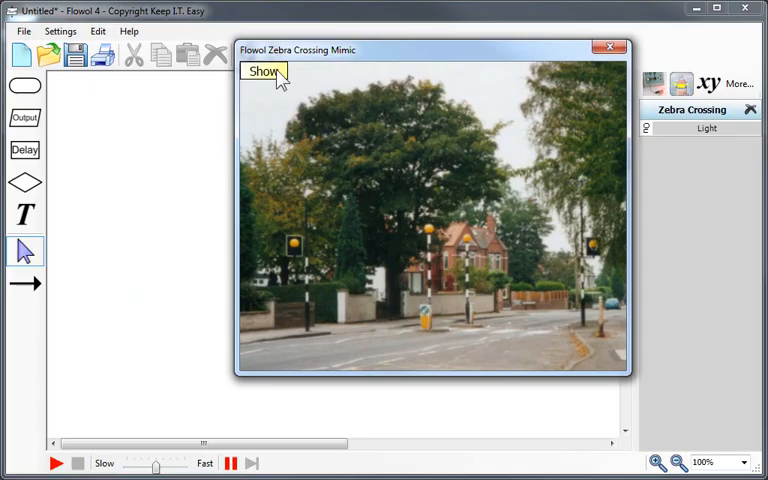
pyautogui.click(264, 72)
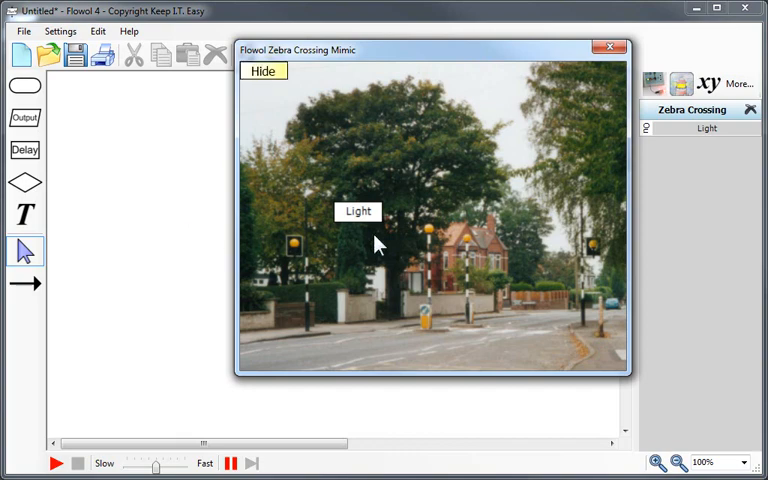
pyautogui.moveTo(470, 296)
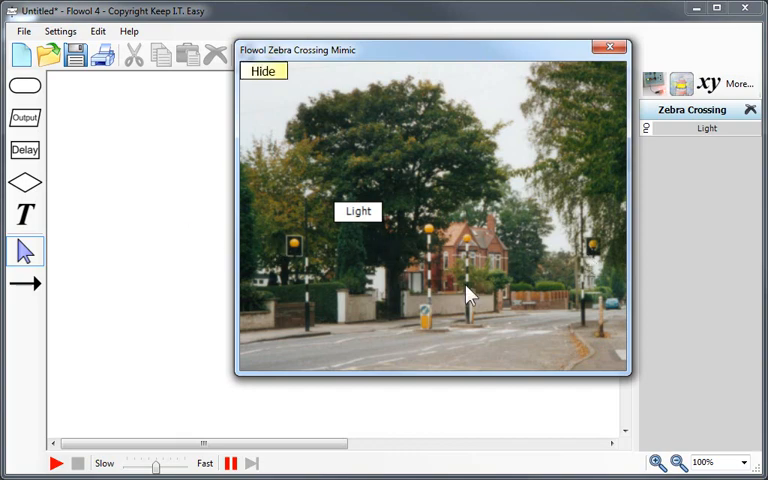
pyautogui.click(264, 72)
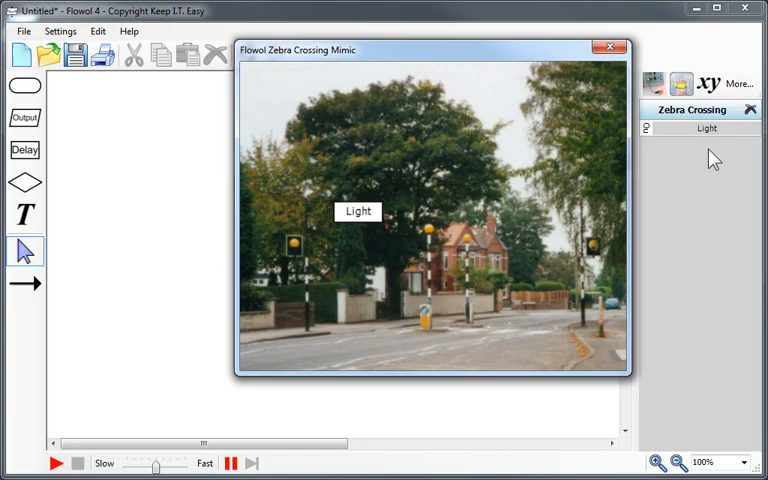
pyautogui.moveTo(702, 148)
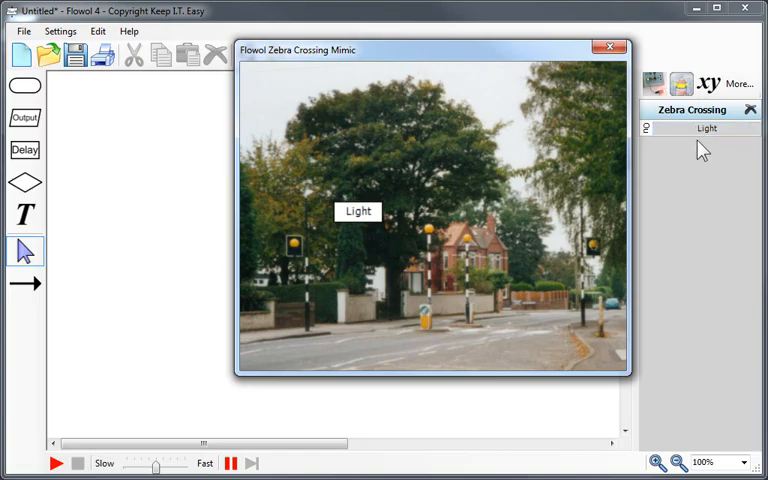
pyautogui.click(700, 128)
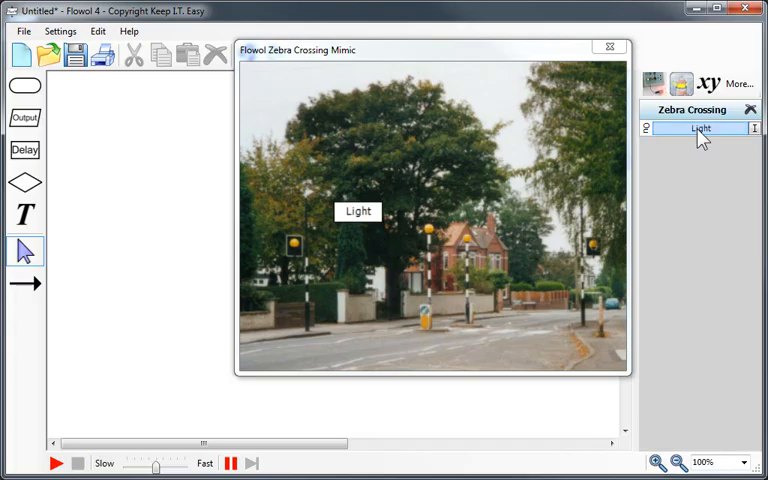
pyautogui.moveTo(24, 86)
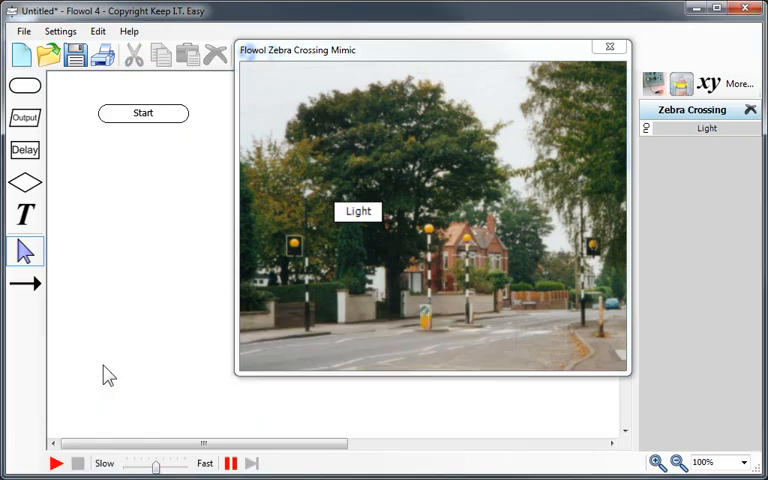
pyautogui.moveTo(24, 118)
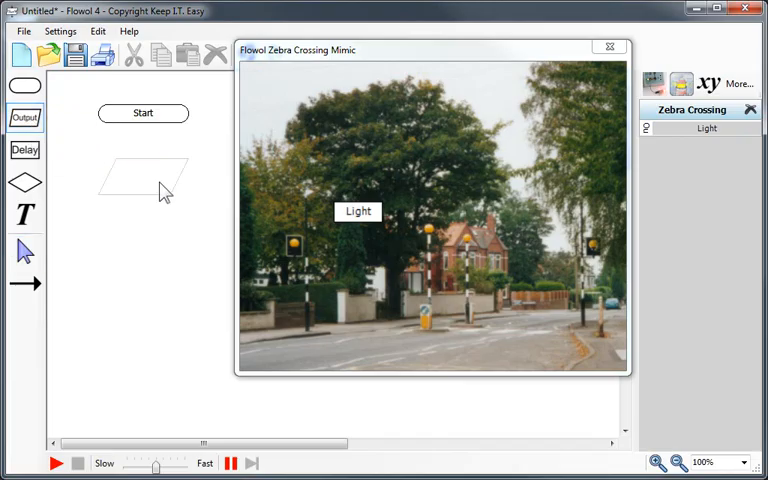
# Set the steps to Turn Light on, Delay 2 seconds, then Turn Light off.
pyautogui.doubleClick(144, 178)
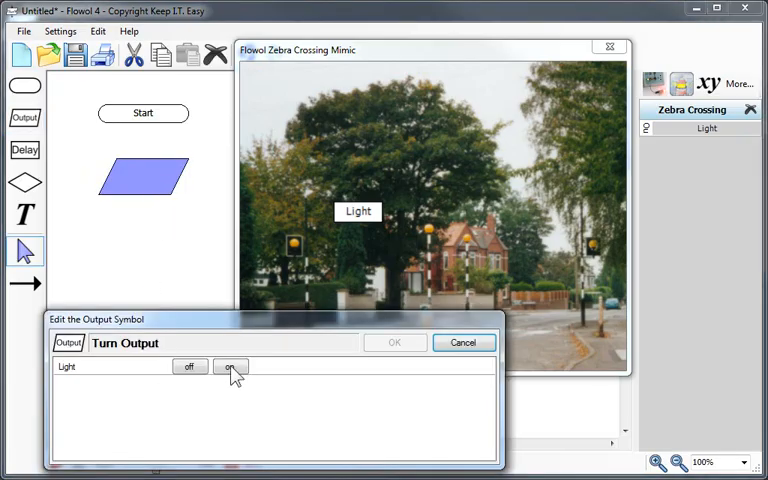
pyautogui.click(394, 342)
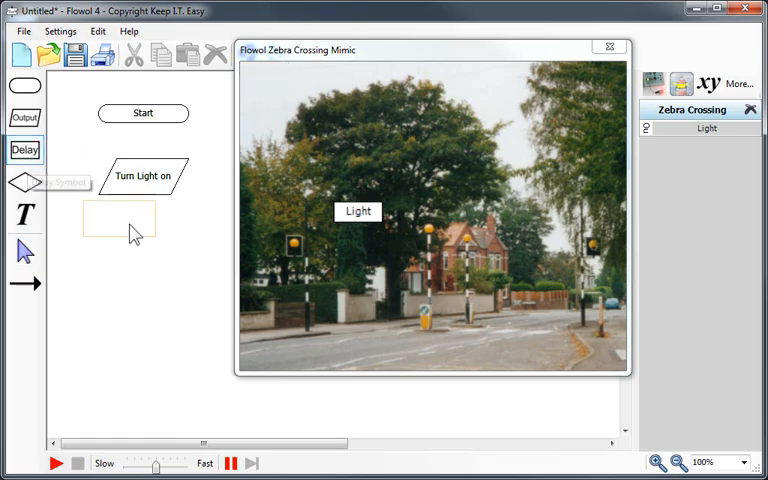
pyautogui.doubleClick(142, 240)
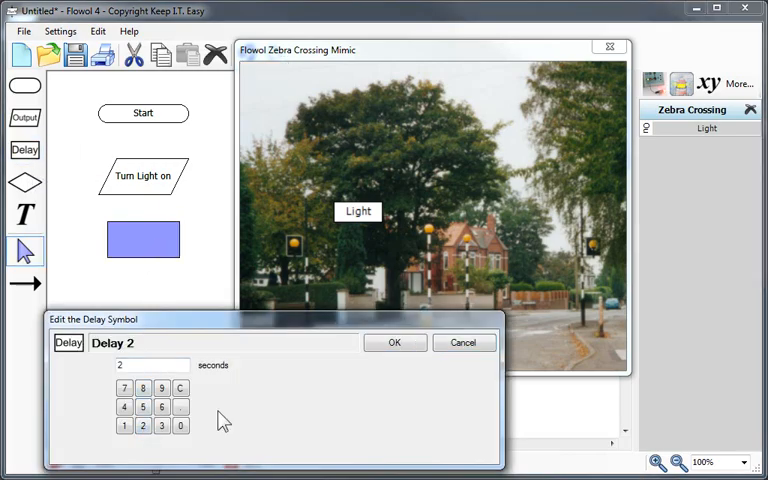
pyautogui.click(394, 342)
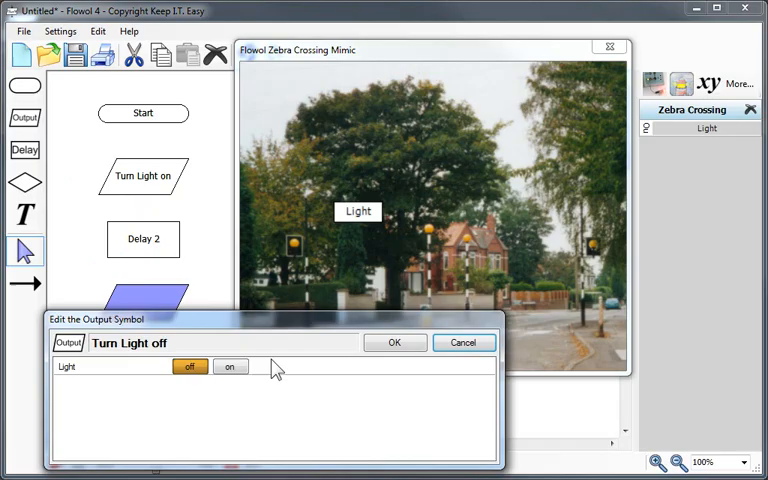
pyautogui.click(394, 342)
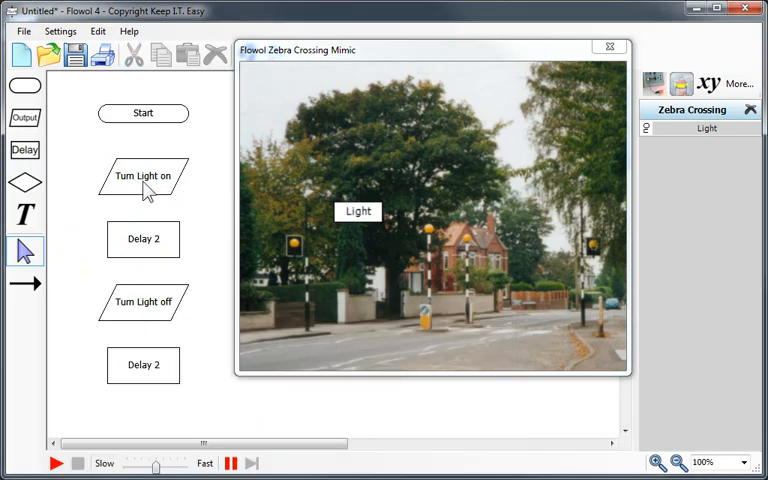
pyautogui.moveTo(156, 318)
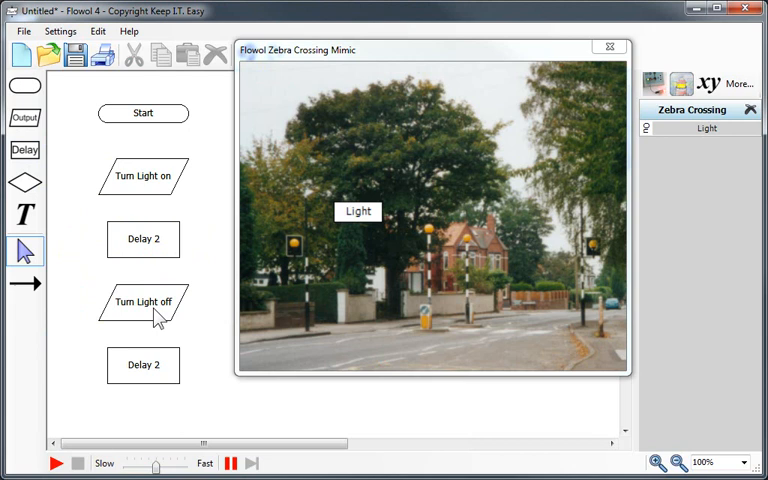
pyautogui.moveTo(24, 284)
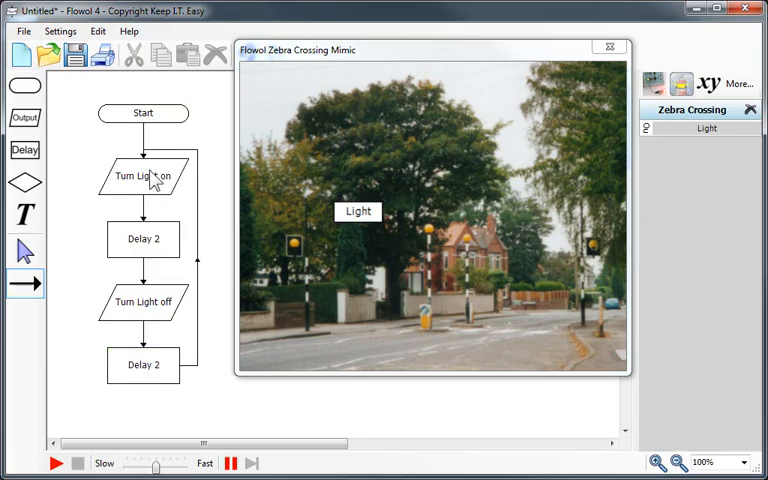
pyautogui.moveTo(188, 164)
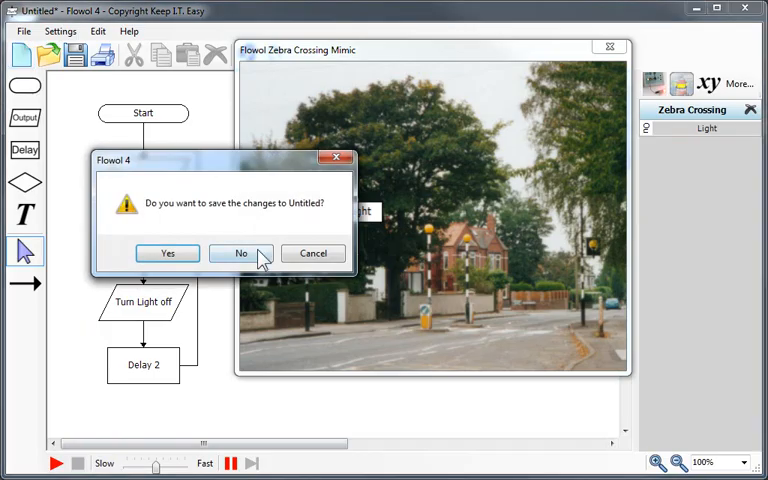
# Discard the unsaved zebra crossing chart and start a new one with the Big Wheel mimic.
pyautogui.click(240, 252)
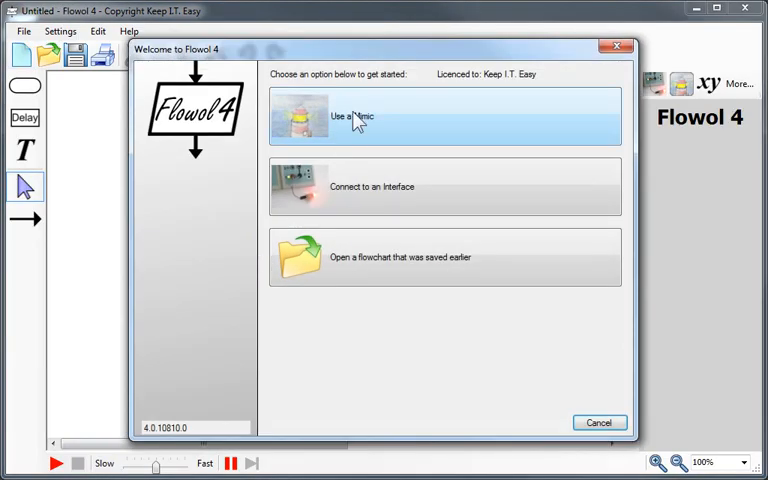
pyautogui.click(444, 116)
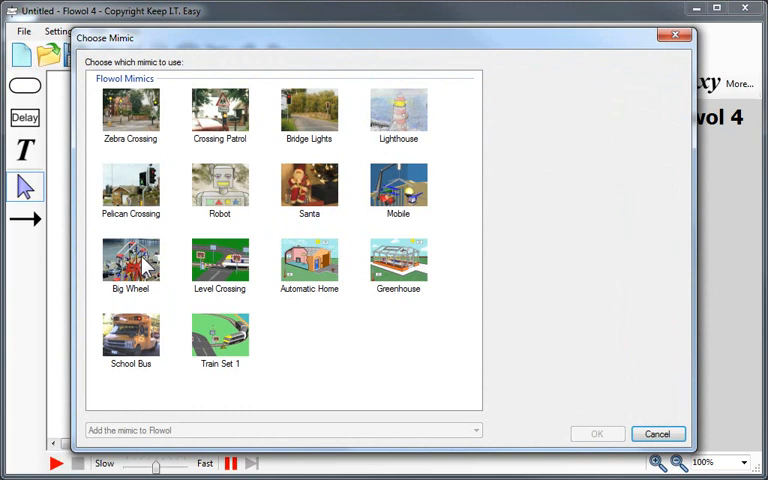
pyautogui.doubleClick(128, 260)
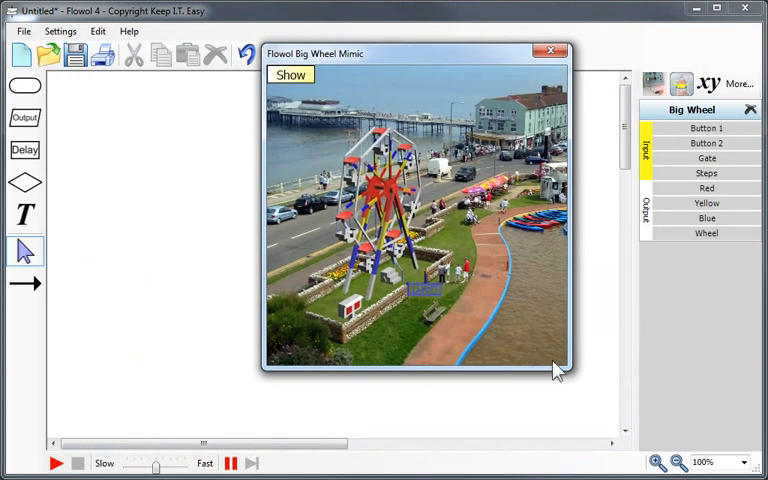
pyautogui.moveTo(560, 370); pyautogui.dragTo(630, 450)
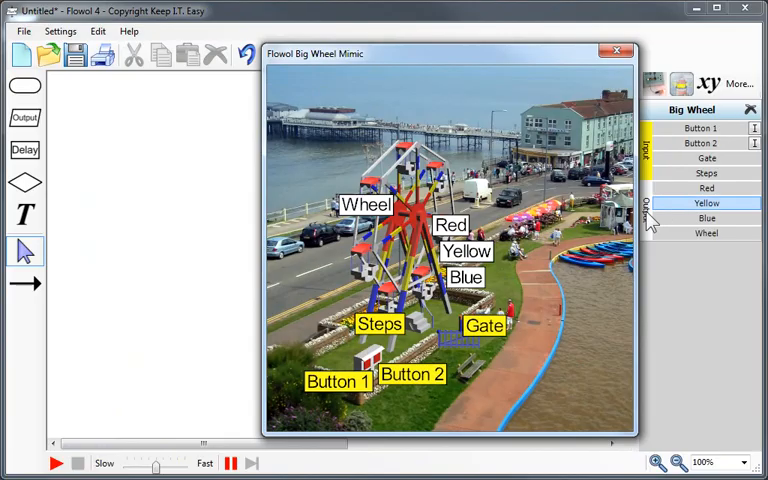
pyautogui.click(706, 188)
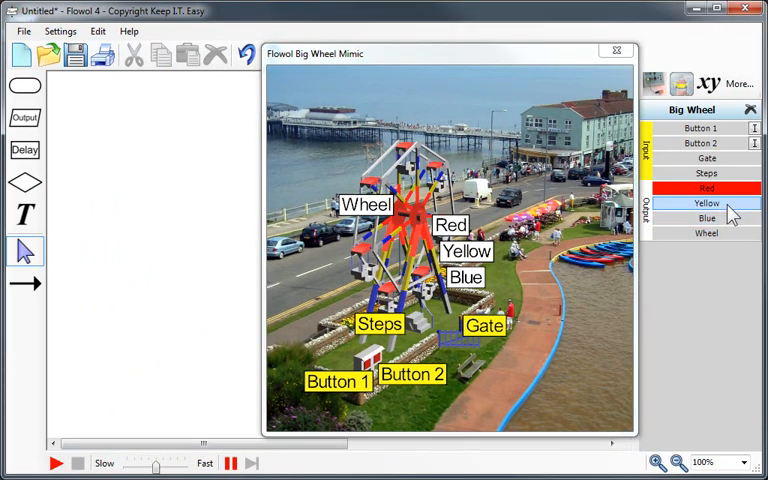
pyautogui.click(708, 218)
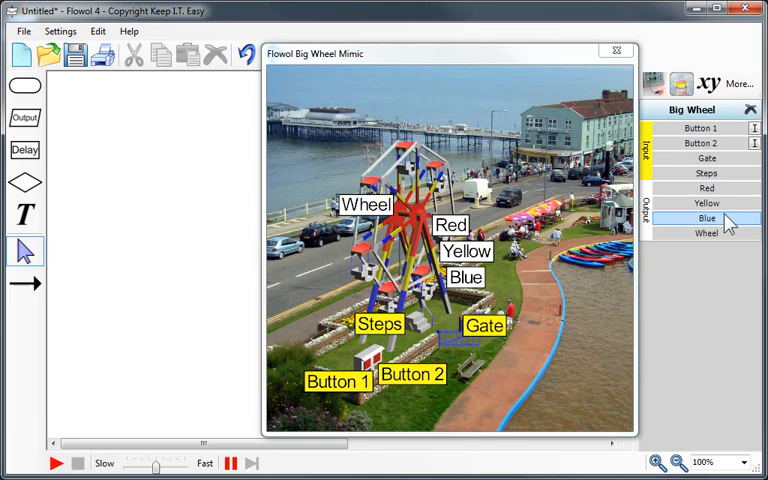
pyautogui.click(708, 232)
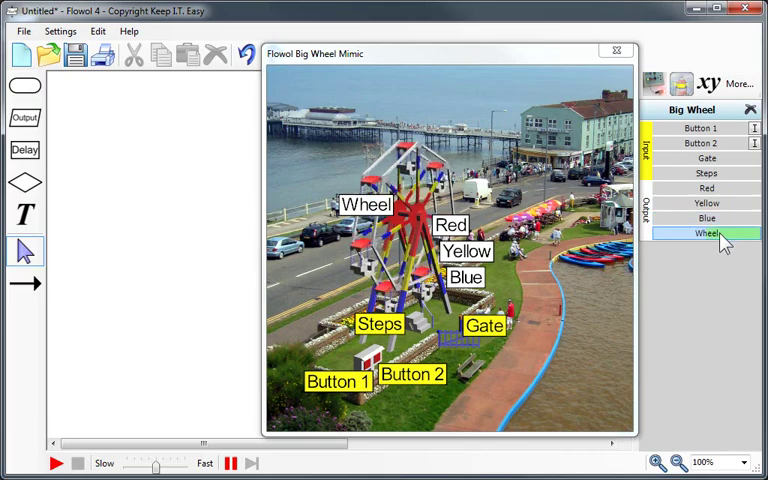
pyautogui.click(708, 232)
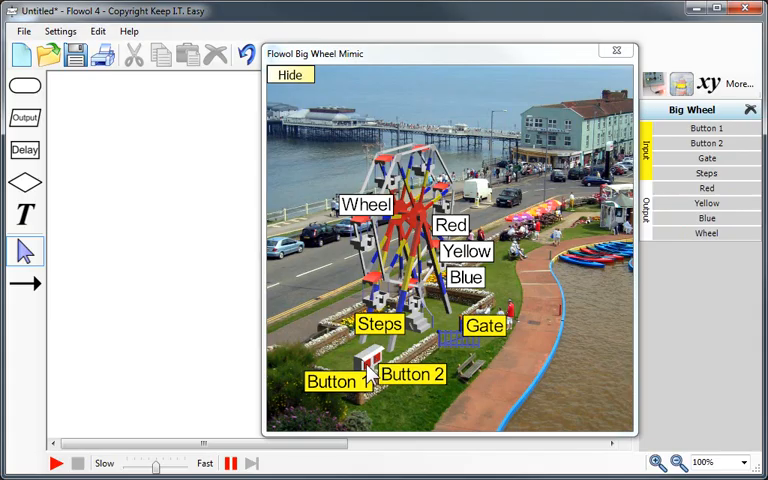
pyautogui.click(706, 128)
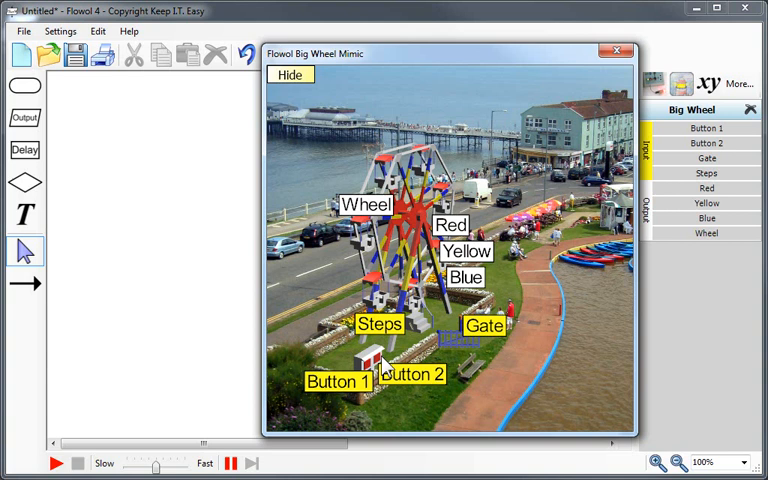
pyautogui.click(704, 144)
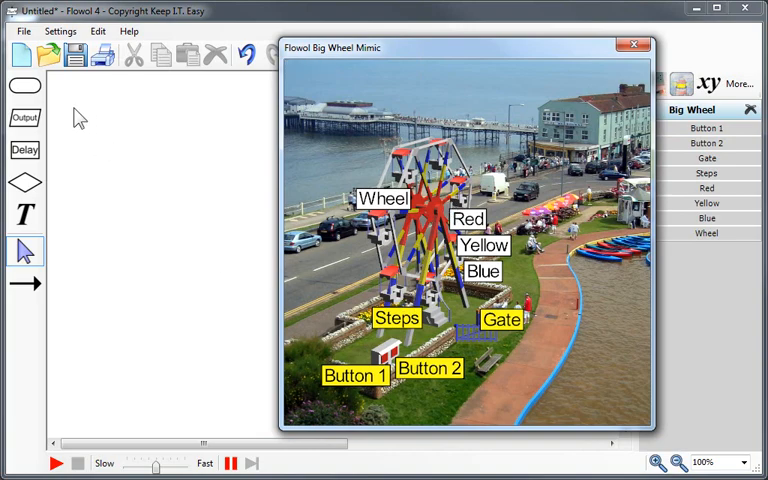
# Add Start, a decision testing Button 1, and an output switching Red and Blue on.
pyautogui.click(24, 84)
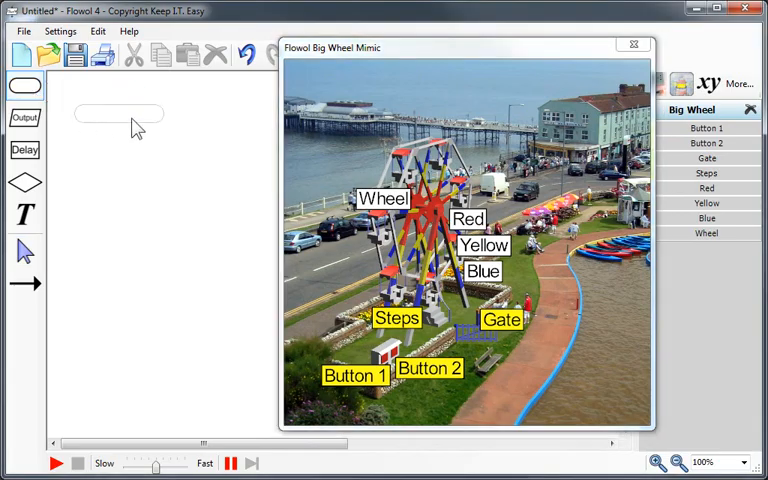
pyautogui.doubleClick(120, 114)
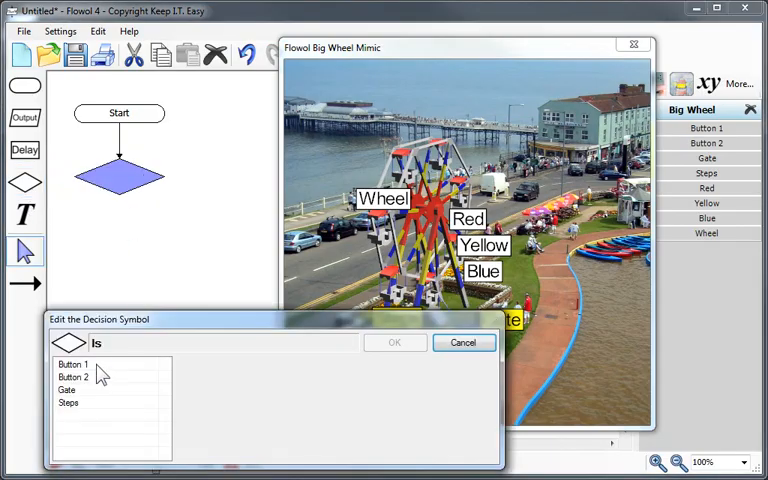
pyautogui.click(394, 342)
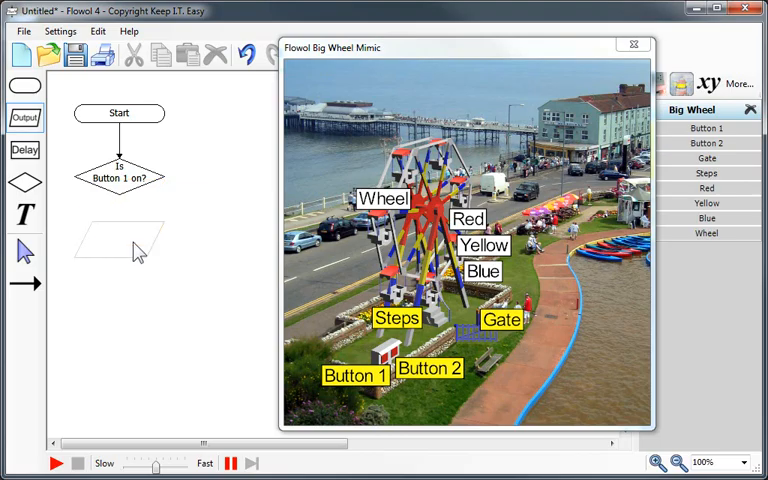
pyautogui.doubleClick(118, 240)
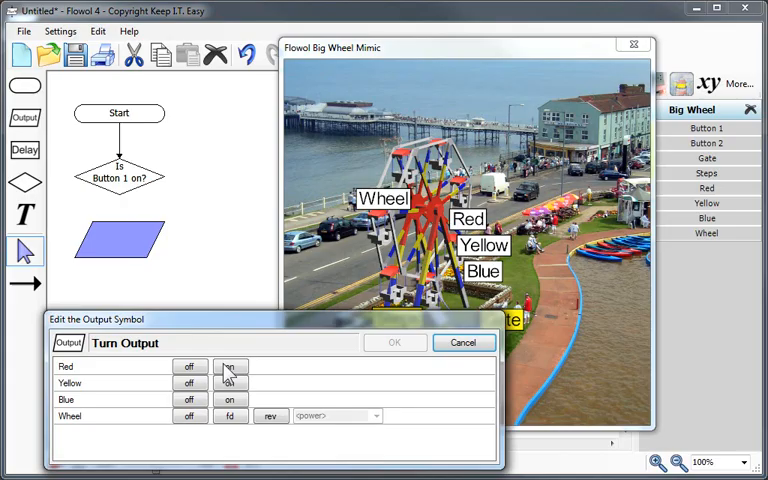
pyautogui.click(230, 366)
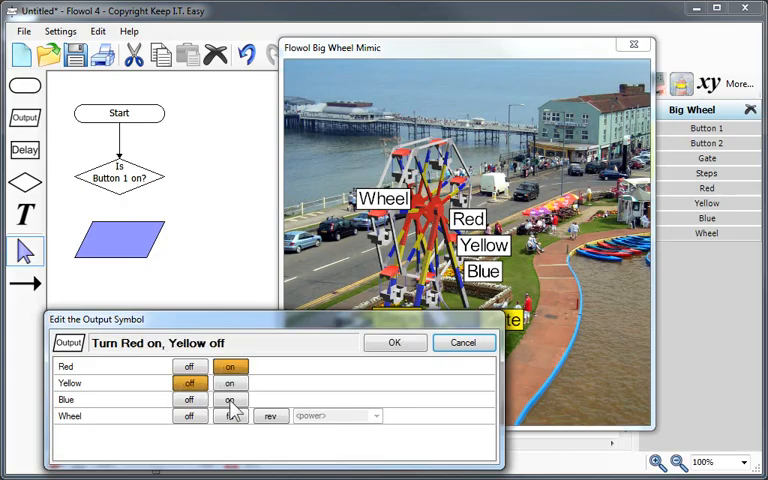
pyautogui.click(394, 342)
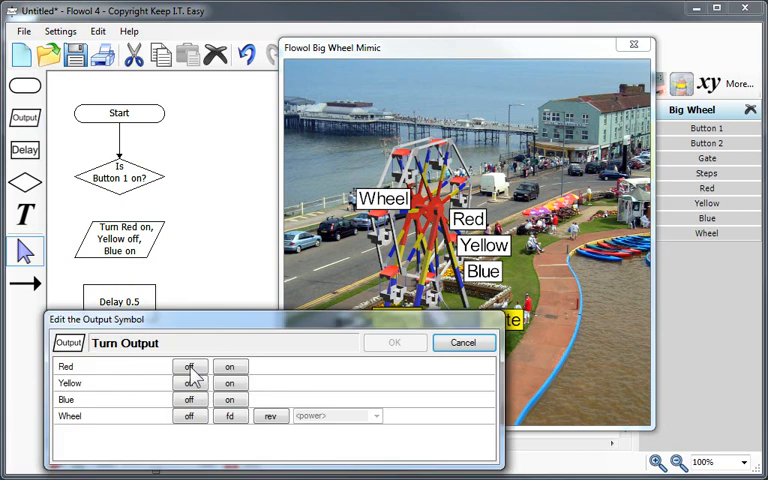
# Add a second output (Red off, Yellow on) with 0.5-second delays, loop back and run the chart.
pyautogui.click(188, 368)
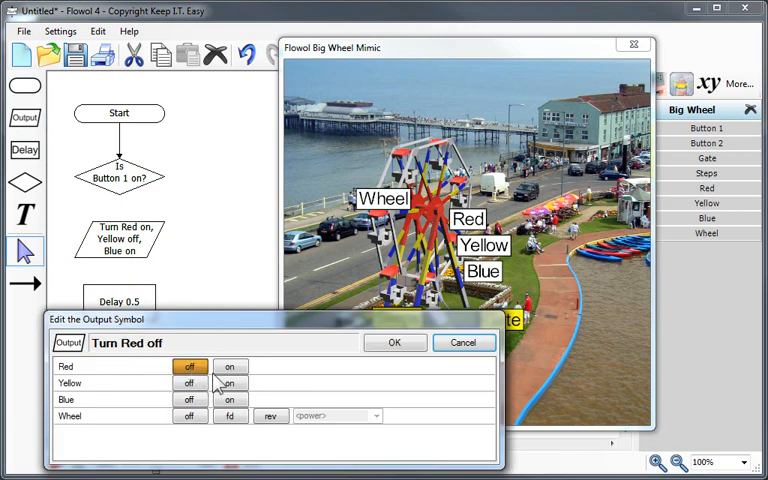
pyautogui.click(228, 384)
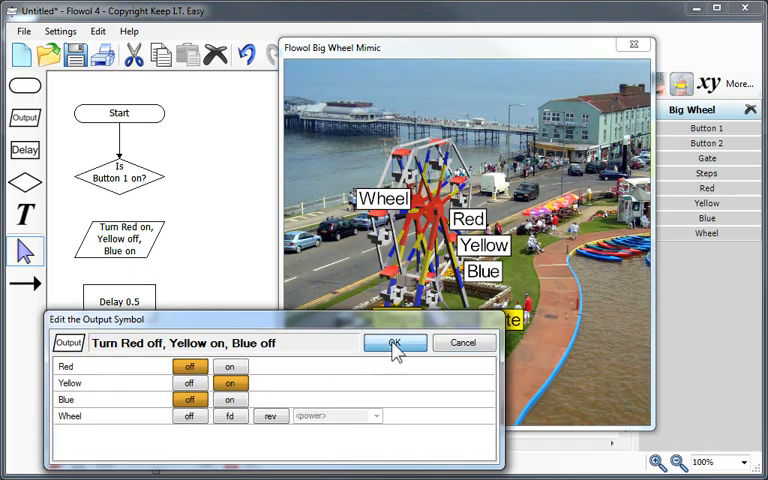
pyautogui.click(394, 342)
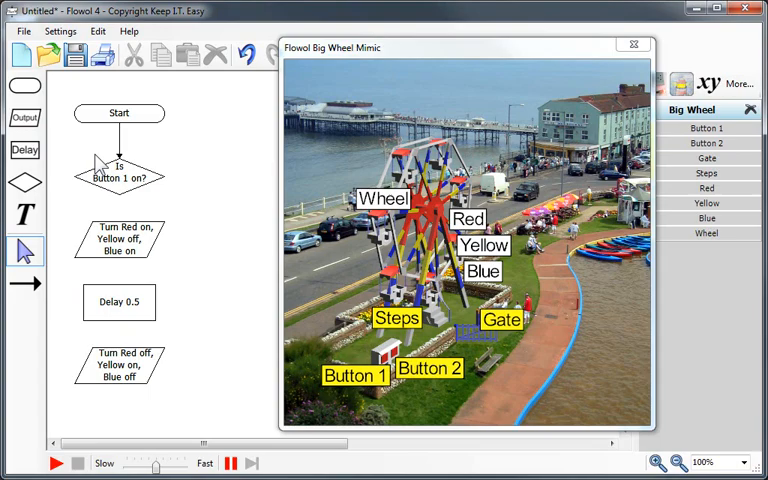
pyautogui.doubleClick(120, 300)
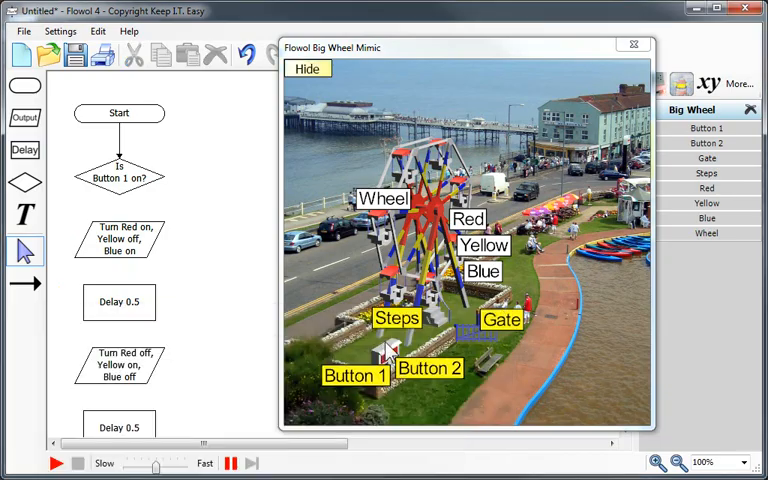
pyautogui.click(678, 462)
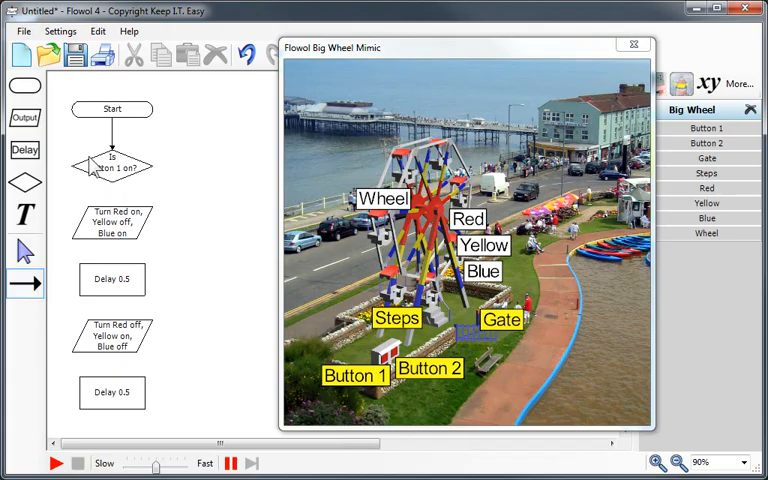
pyautogui.click(112, 168)
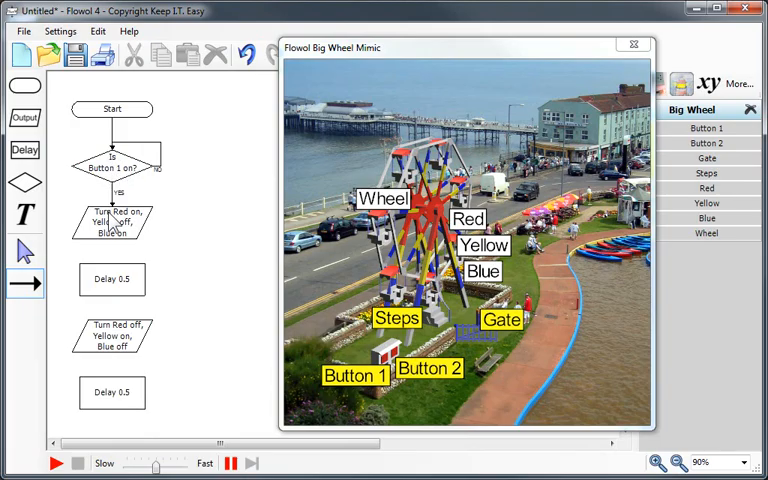
pyautogui.moveTo(144, 182)
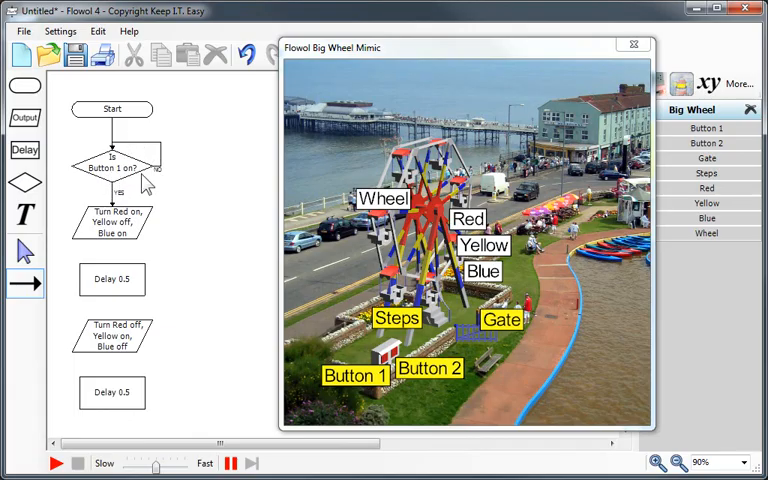
pyautogui.moveTo(120, 184)
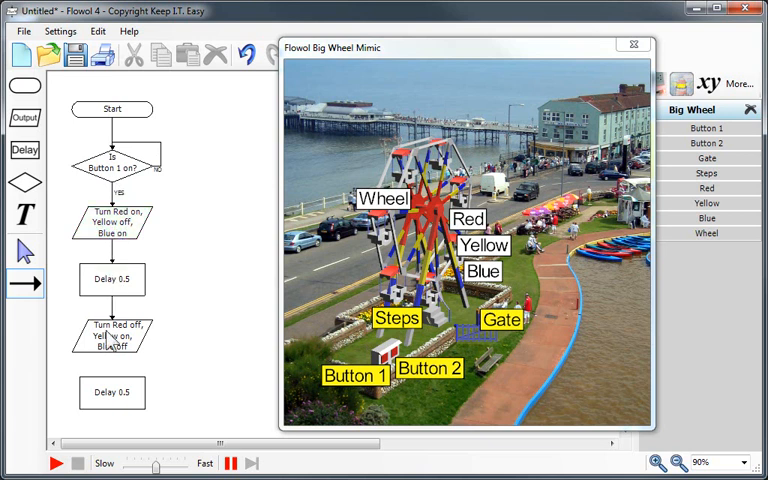
pyautogui.click(112, 392)
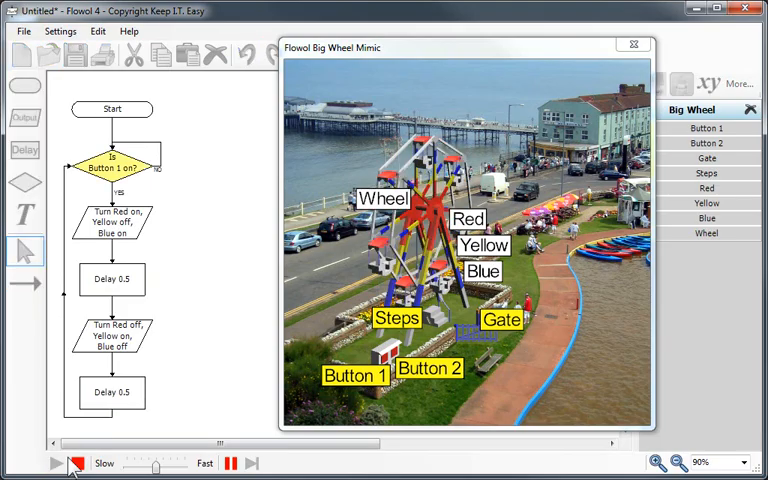
pyautogui.click(56, 462)
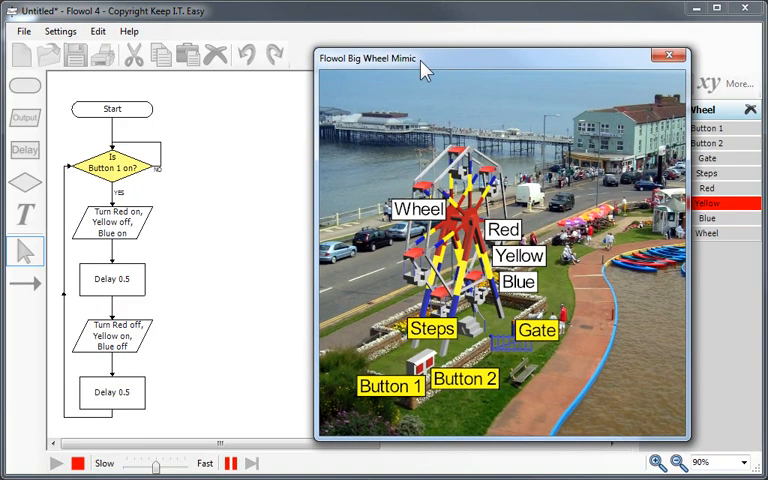
pyautogui.click(56, 464)
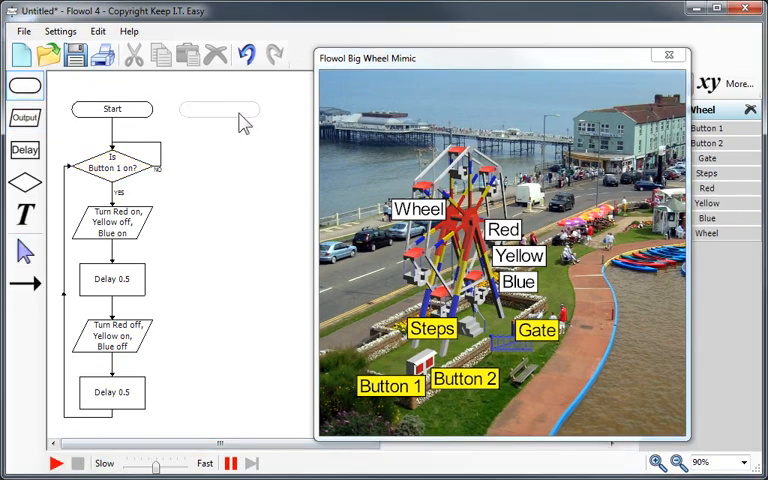
# Add a second Start with a Button 2 decision and an output turning the Wheel forward.
pyautogui.doubleClick(220, 108)
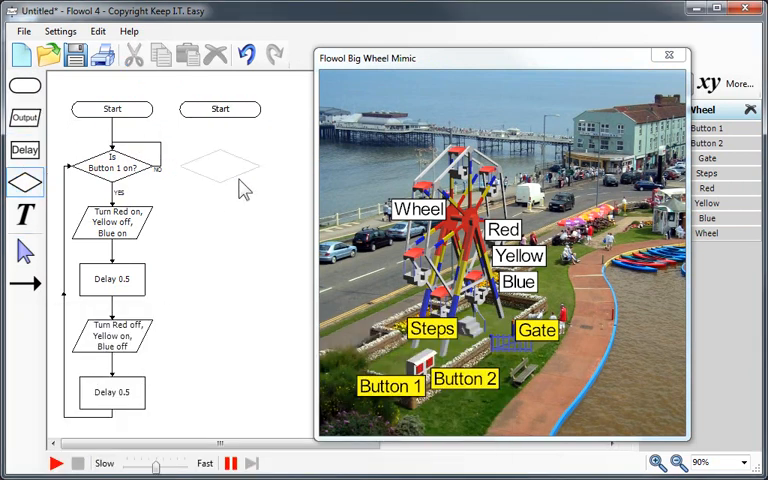
pyautogui.doubleClick(220, 168)
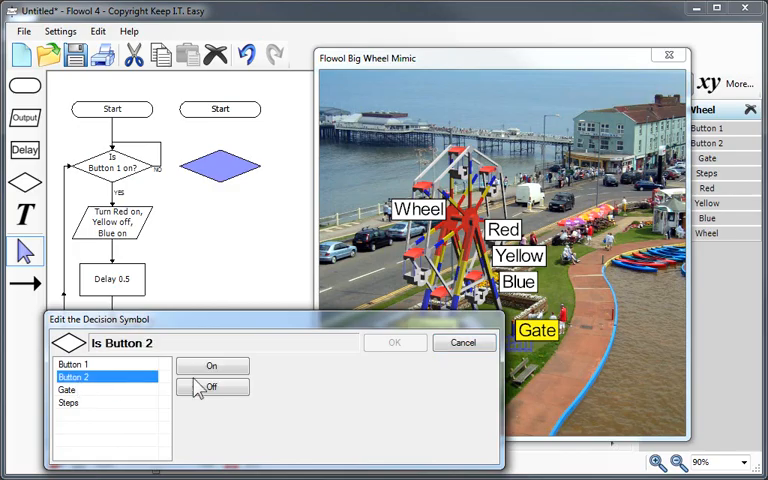
pyautogui.click(394, 342)
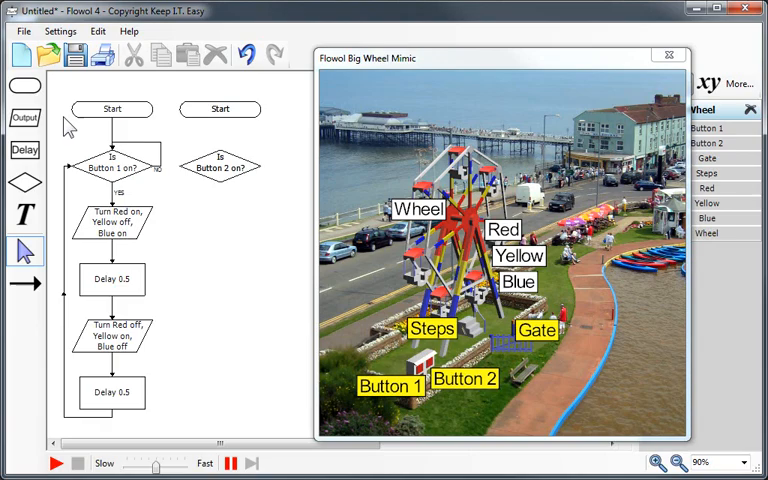
pyautogui.doubleClick(220, 224)
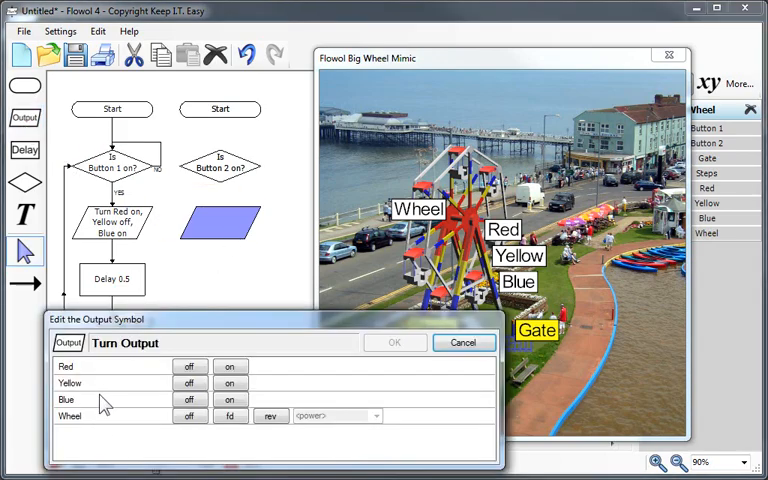
pyautogui.click(230, 416)
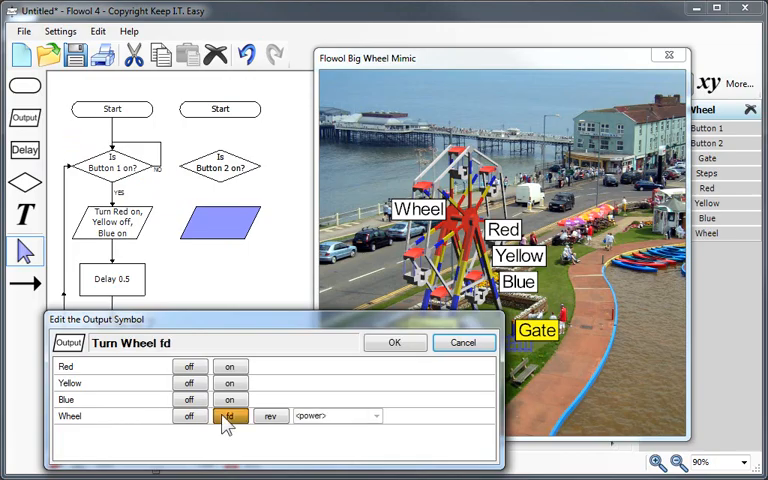
pyautogui.click(394, 342)
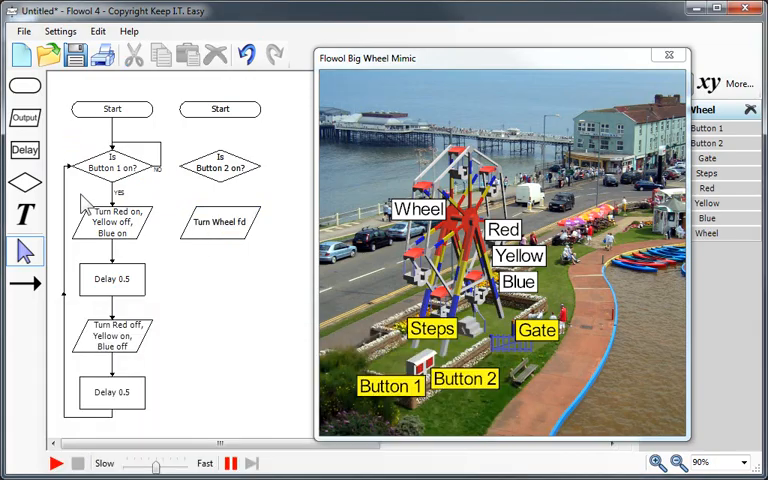
# Add a 'Button 2 off?' decision followed by a Wheel off output and link the steps.
pyautogui.doubleClick(220, 280)
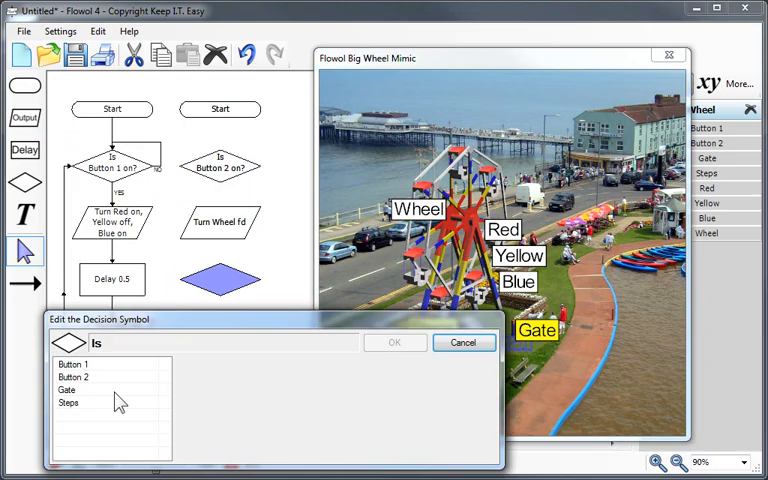
pyautogui.click(394, 342)
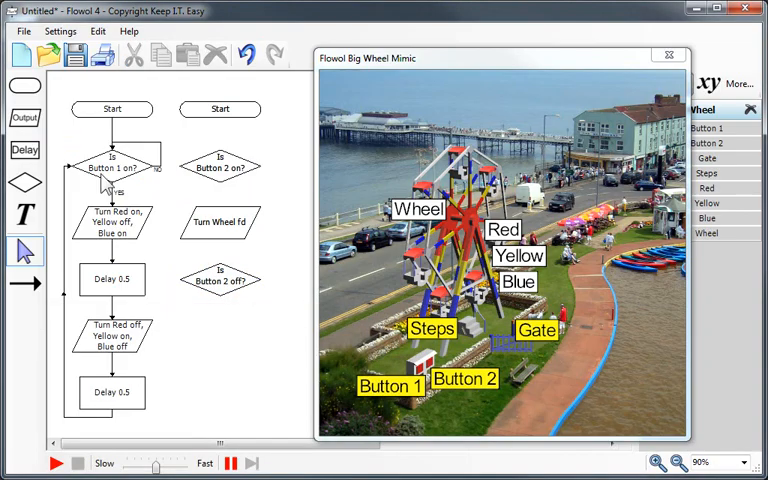
pyautogui.doubleClick(112, 220)
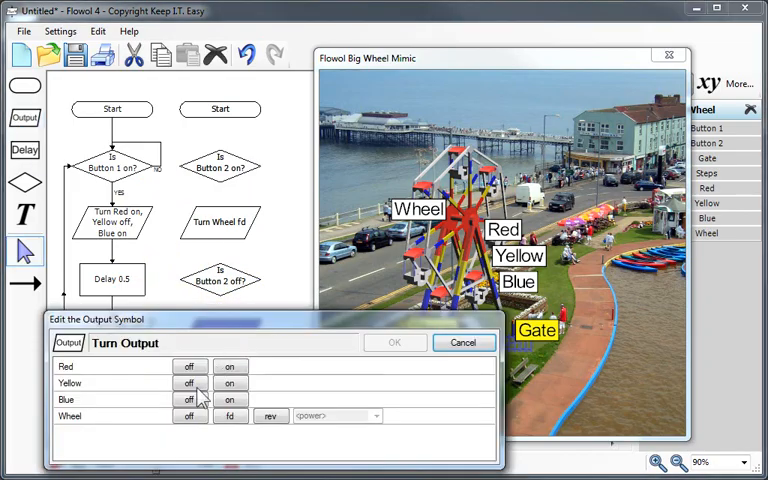
pyautogui.click(394, 342)
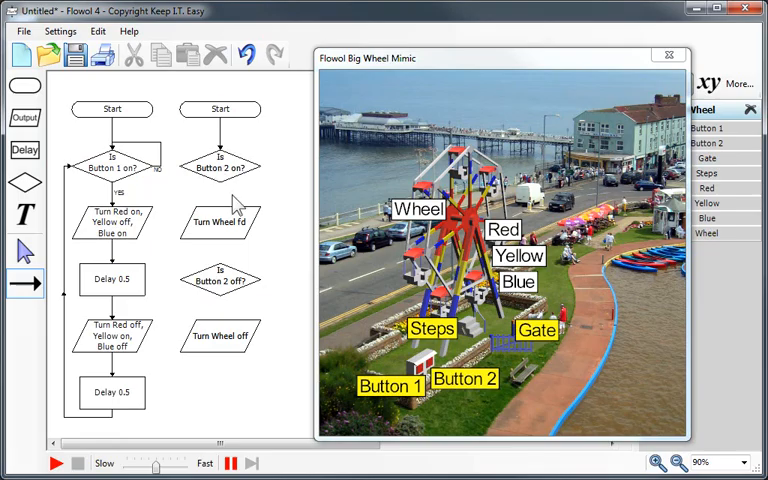
pyautogui.click(220, 168)
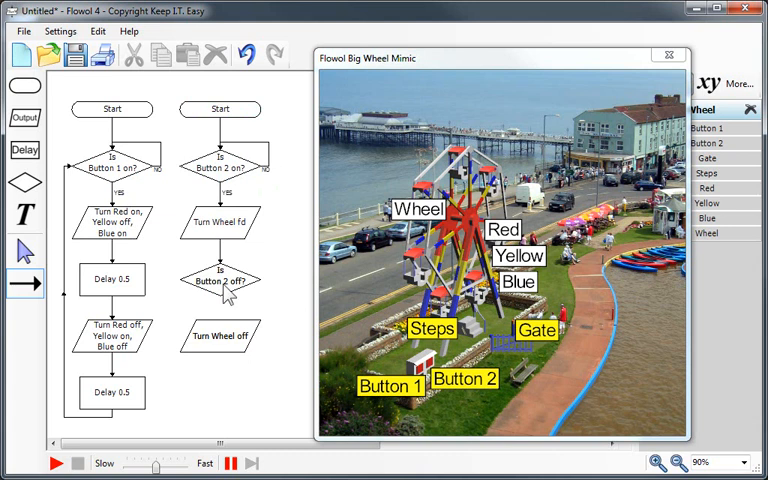
pyautogui.click(218, 278)
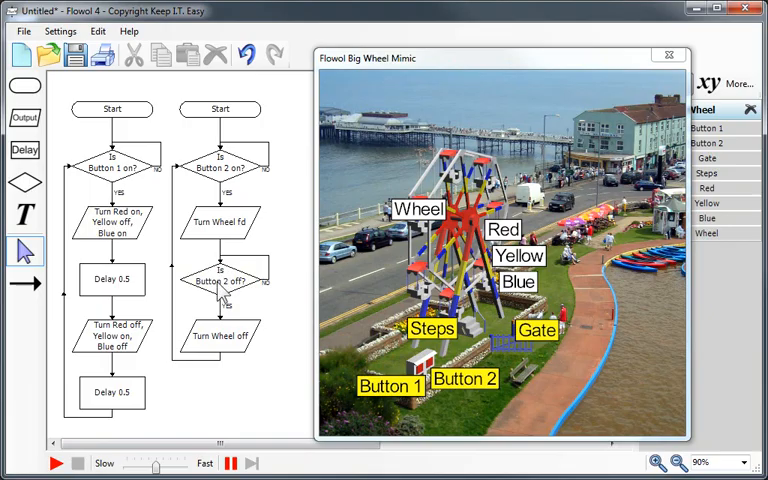
# Change the decision to test the Steps sensor and add a 5-second delay after Wheel off.
pyautogui.doubleClick(220, 280)
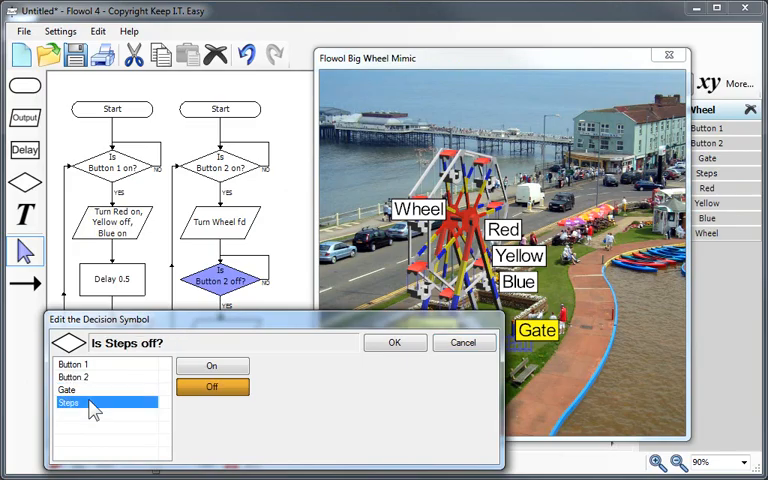
pyautogui.click(394, 342)
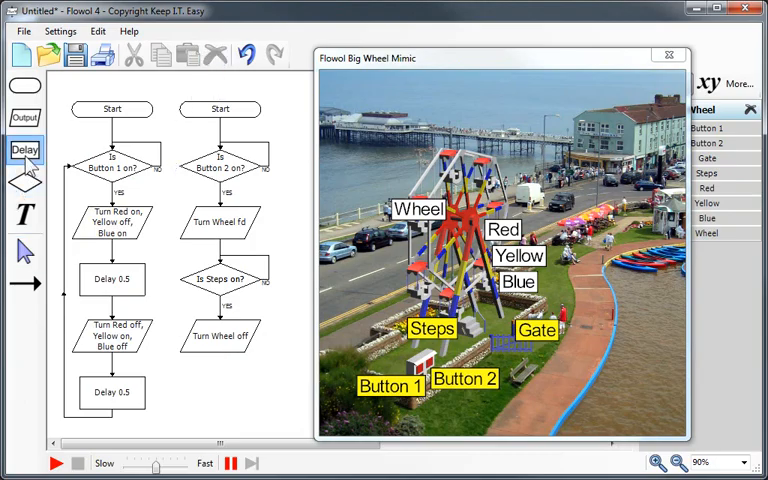
pyautogui.doubleClick(112, 392)
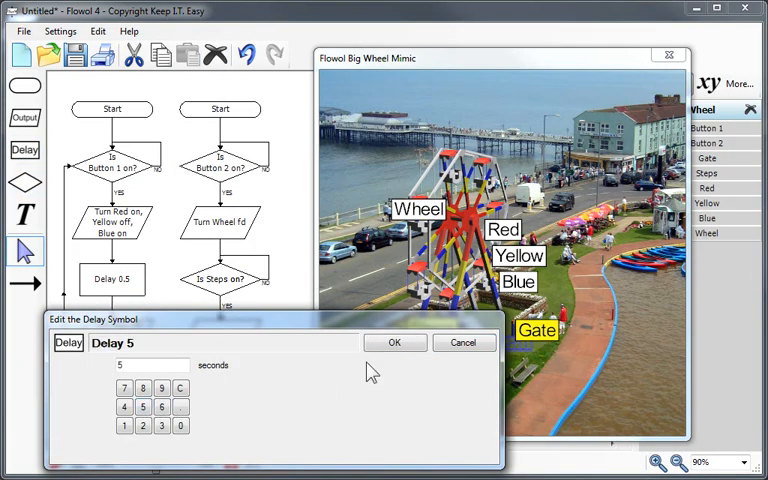
pyautogui.click(394, 342)
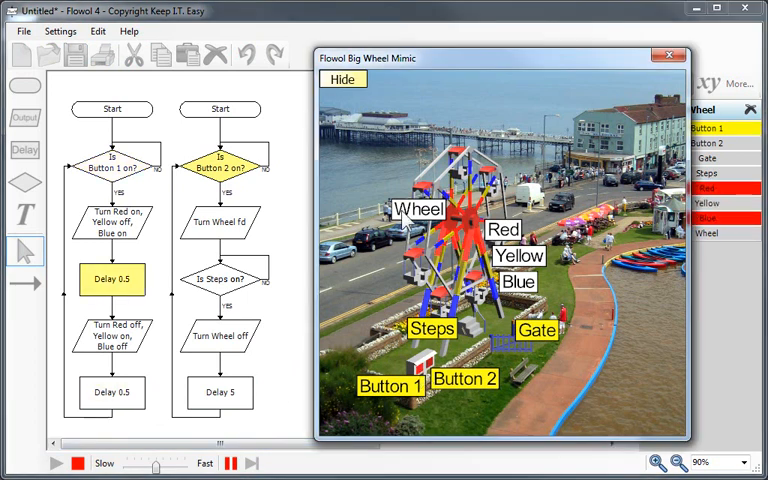
# Run both charts, press the Big Wheel mimic buttons to test lights and wheel, then stop.
pyautogui.click(344, 80)
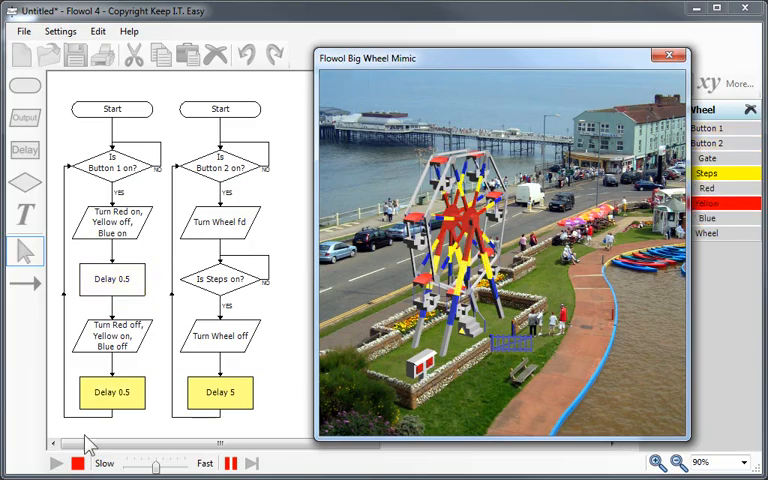
pyautogui.click(56, 464)
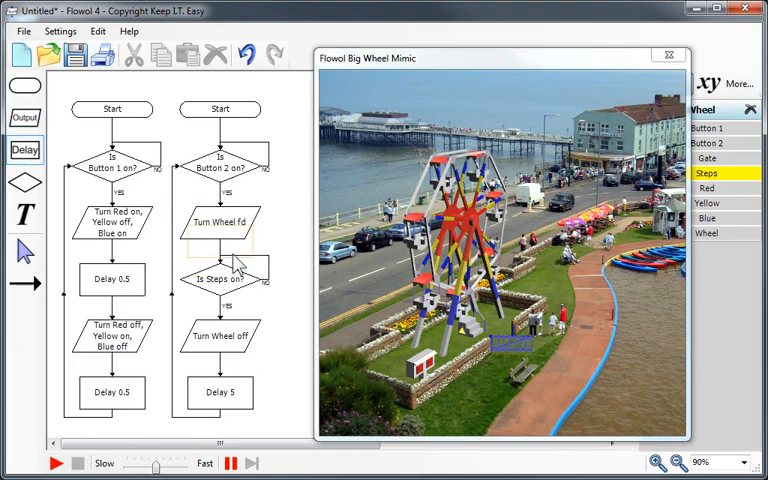
pyautogui.doubleClick(220, 392)
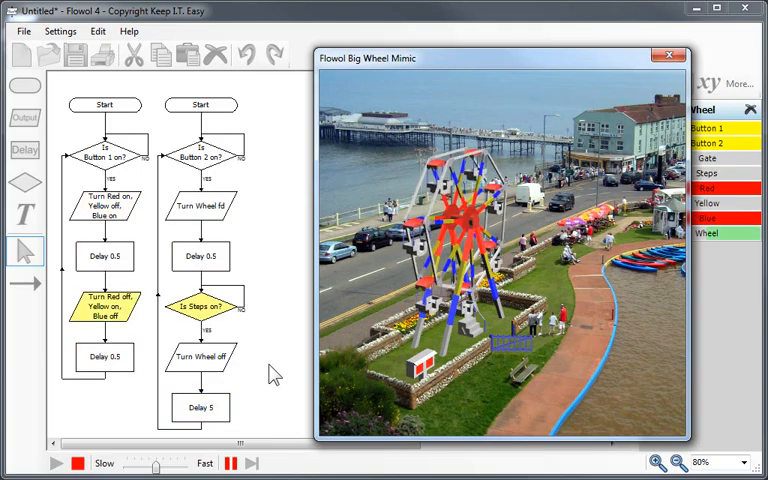
pyautogui.click(56, 462)
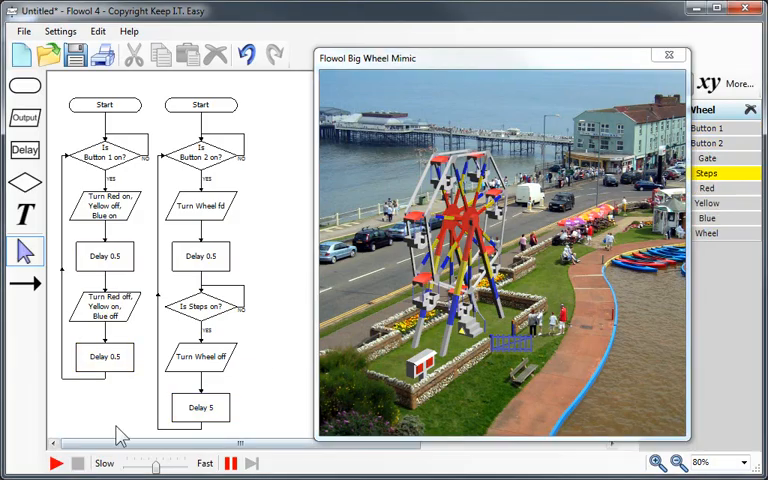
# Open Choose Interface and view the Cocoa 2, Control Station and Robo TX details.
pyautogui.click(24, 56)
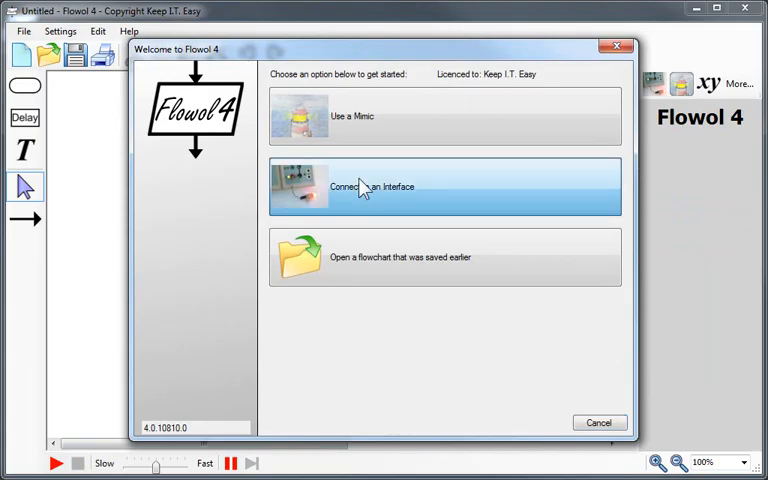
pyautogui.click(444, 188)
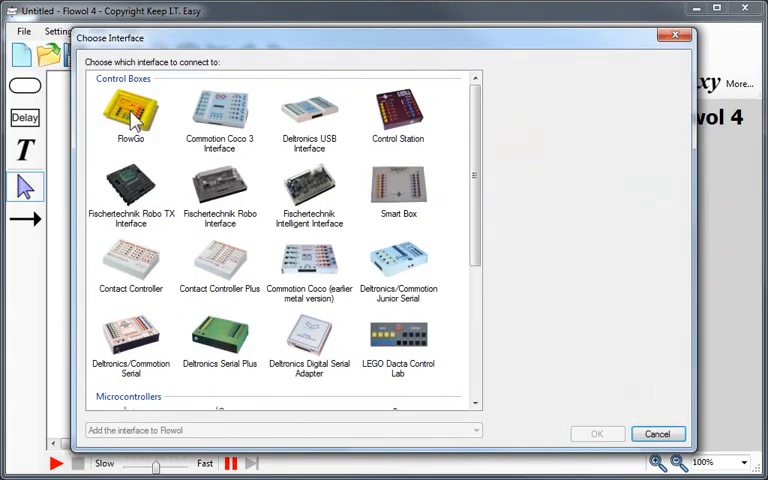
pyautogui.click(220, 116)
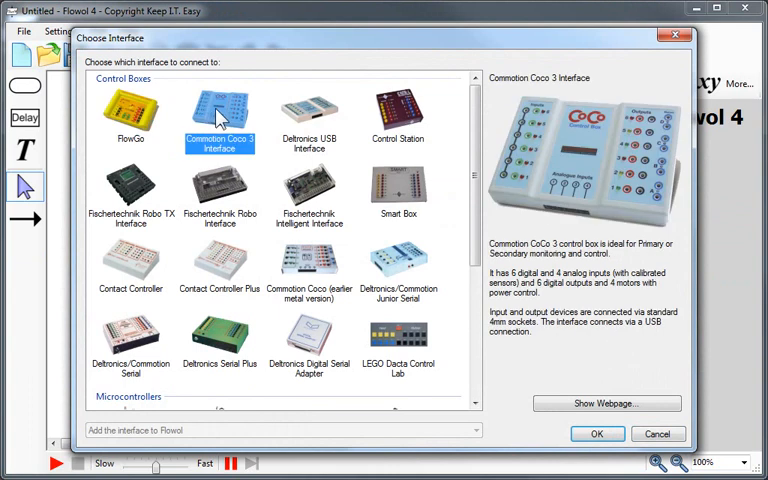
pyautogui.click(398, 110)
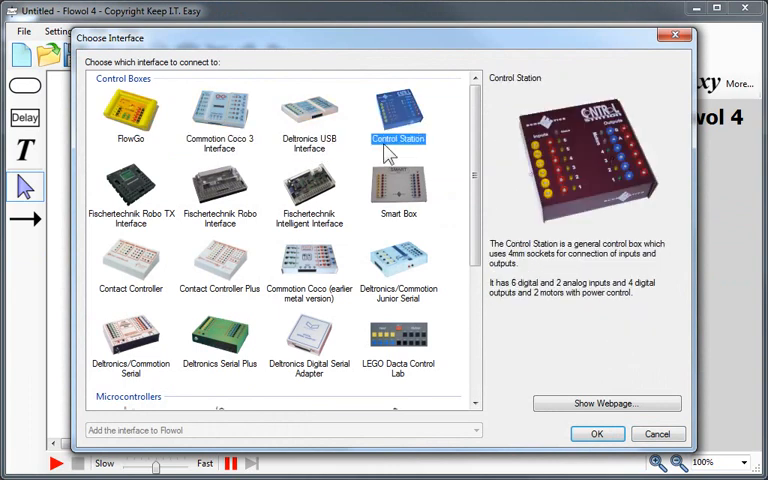
pyautogui.click(130, 190)
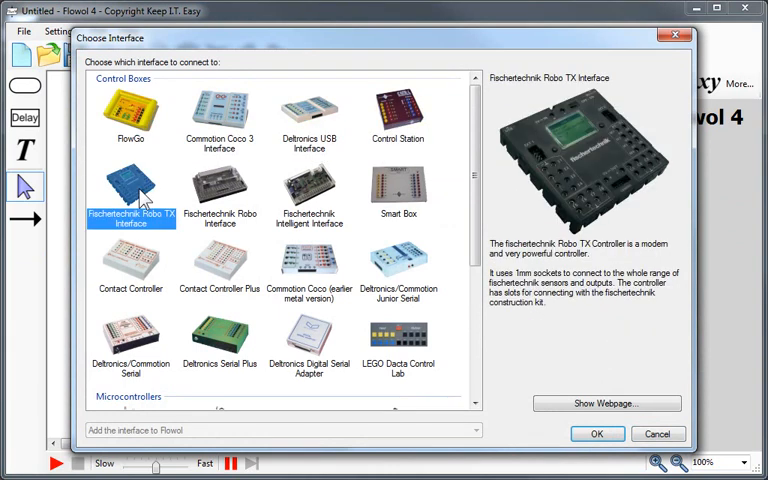
pyautogui.moveTo(330, 196)
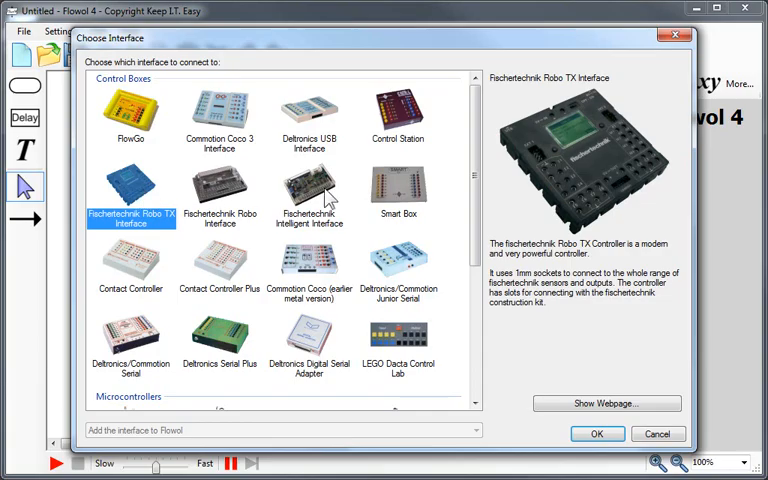
pyautogui.moveTo(430, 348)
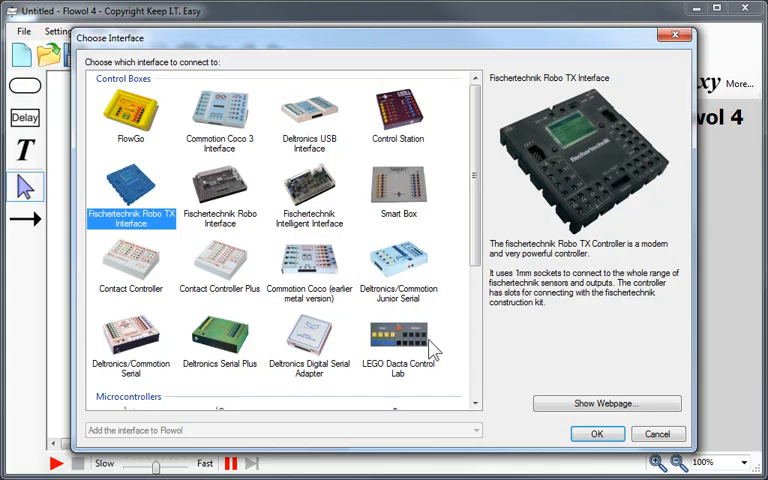
# Scroll to Microcontrollers and view the Brainy-Motor board and PICAXE details.
pyautogui.scroll(-3)
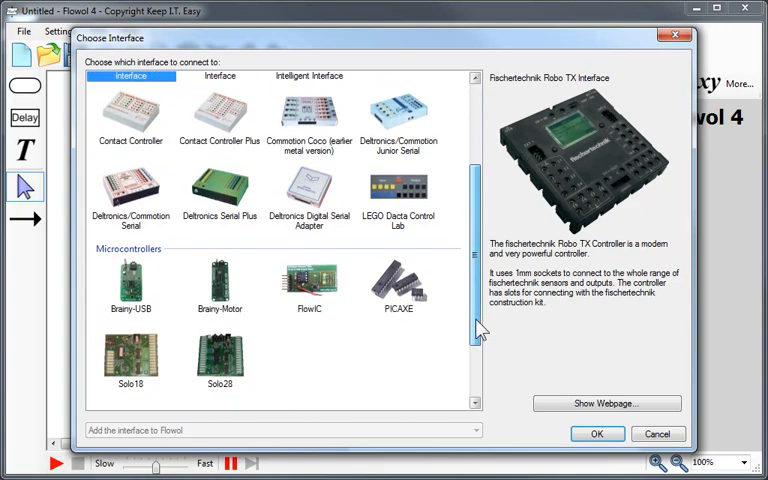
pyautogui.click(220, 284)
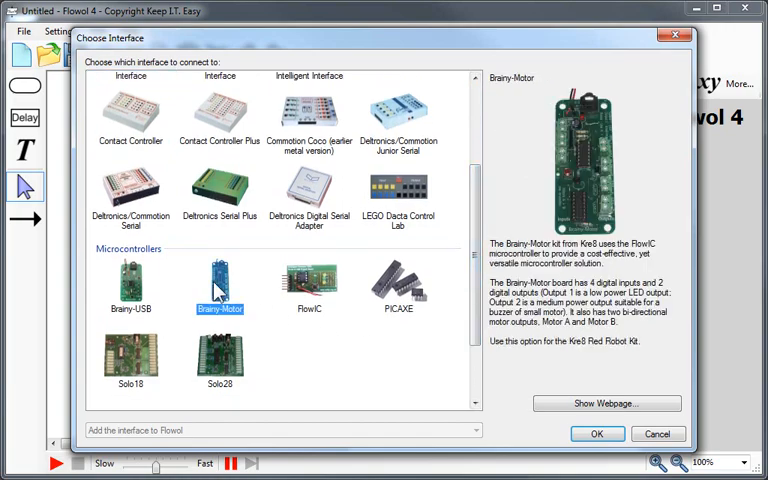
pyautogui.click(398, 284)
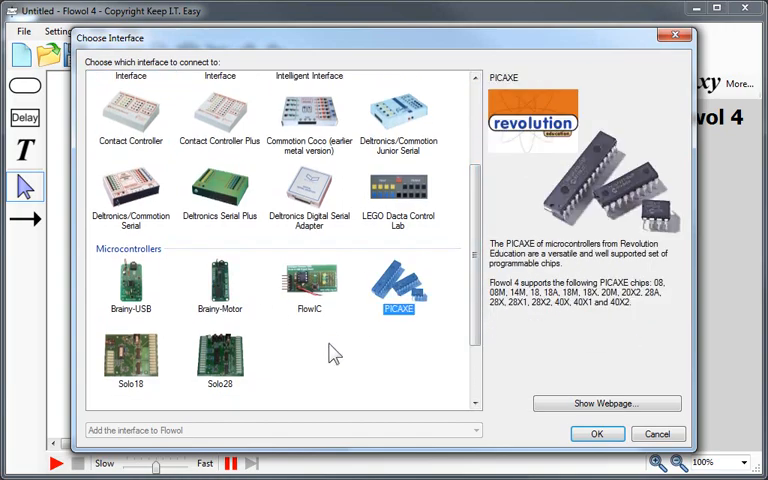